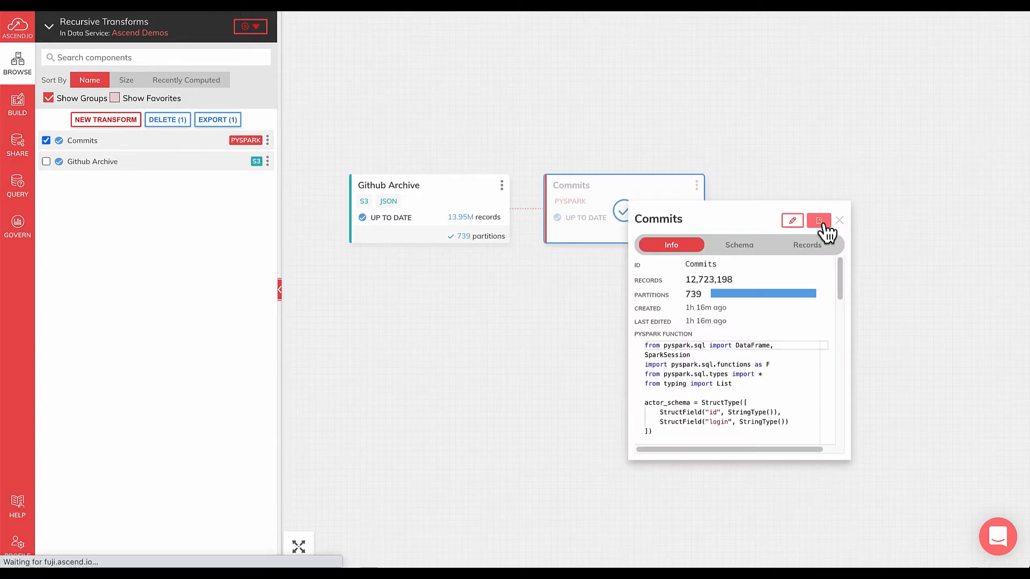
# View the Commits PySpark transform in full detail with its code and sample records.
pyautogui.click(818, 220)
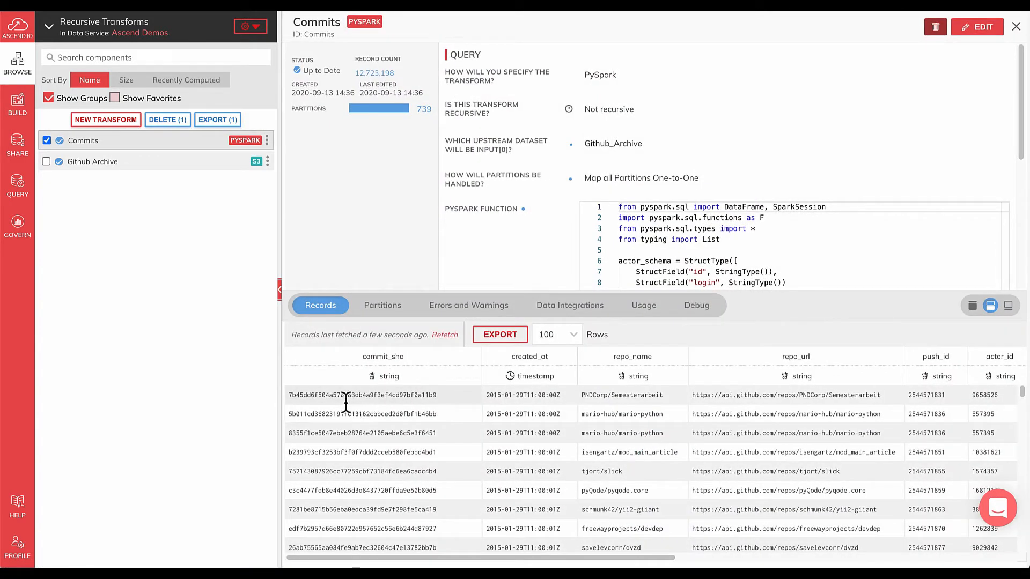
pyautogui.moveTo(494, 402)
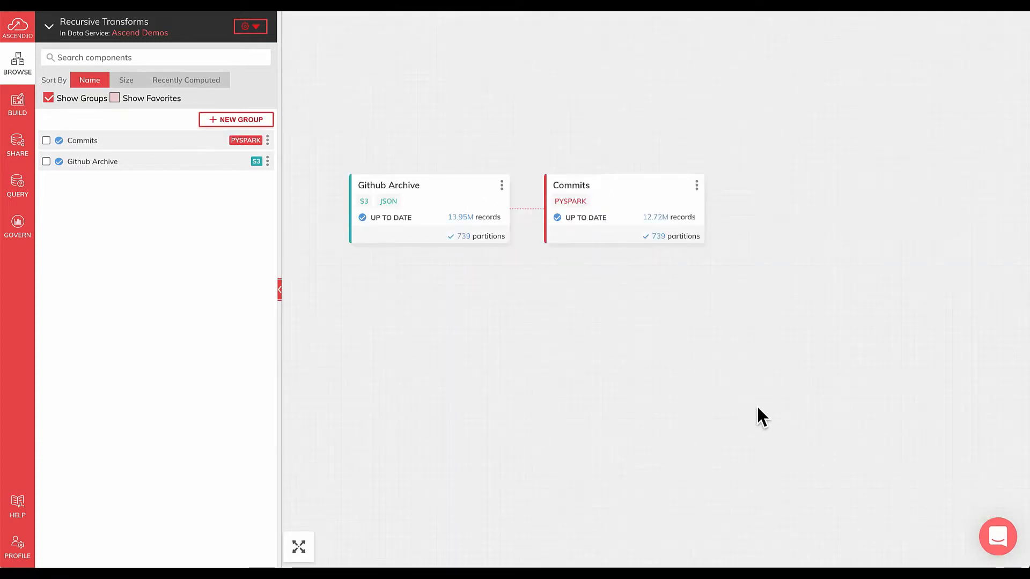
pyautogui.moveTo(755, 386)
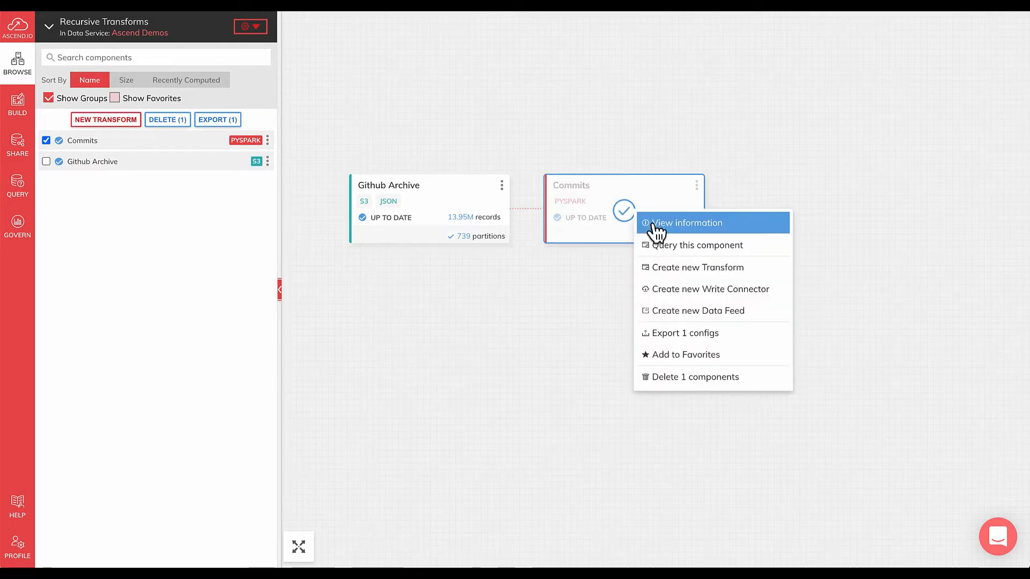
# Create a transform from Commits named 'Commit Count by Repo' specified with PySpark.
pyautogui.click(698, 267)
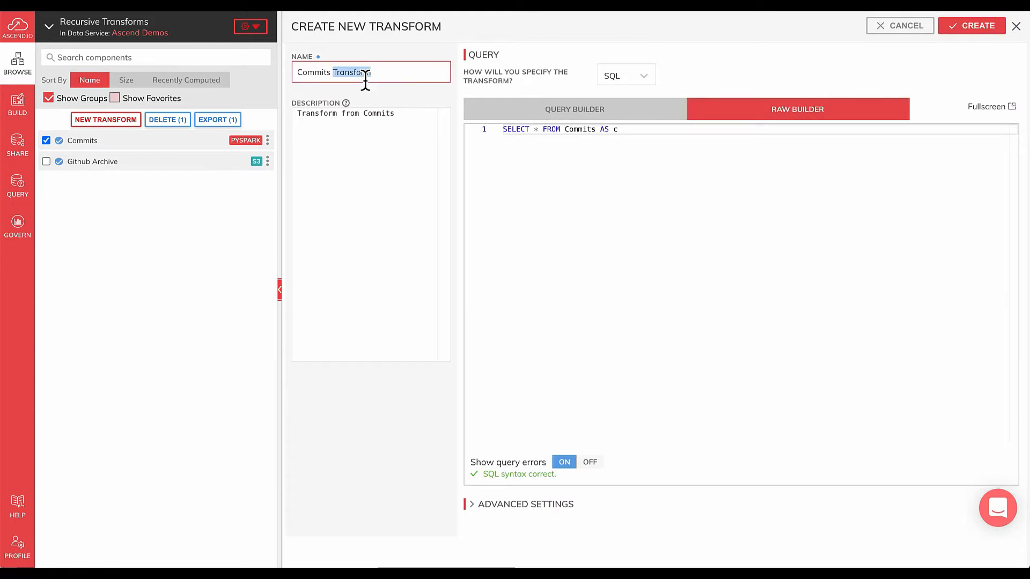
pyautogui.write('Commit Cou')
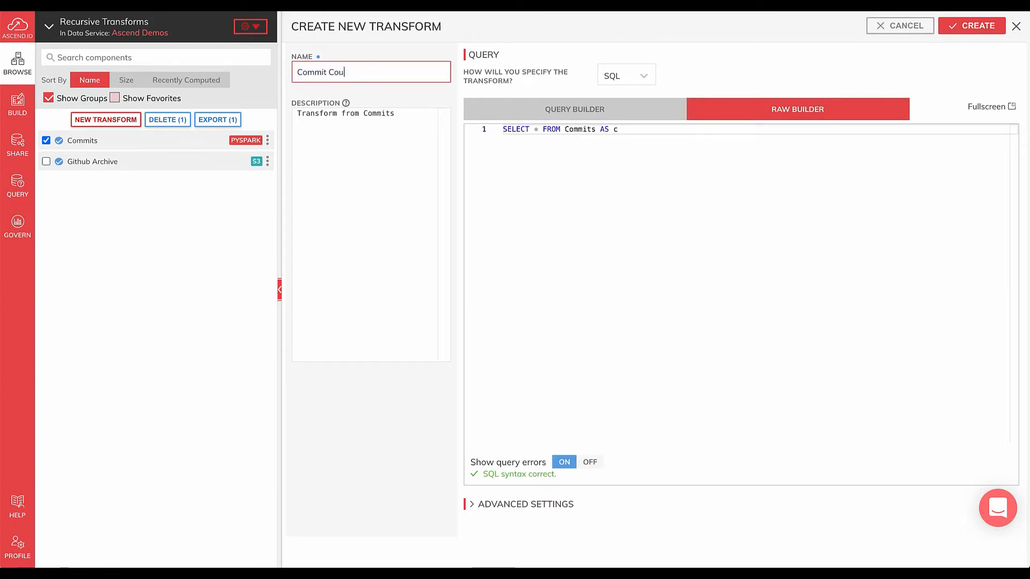
pyautogui.click(624, 74)
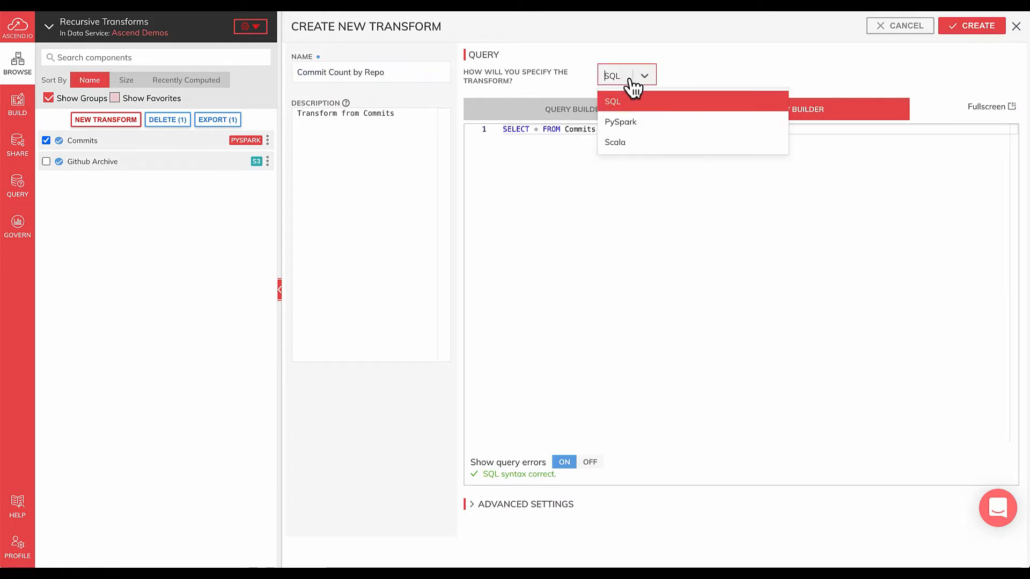
pyautogui.click(619, 121)
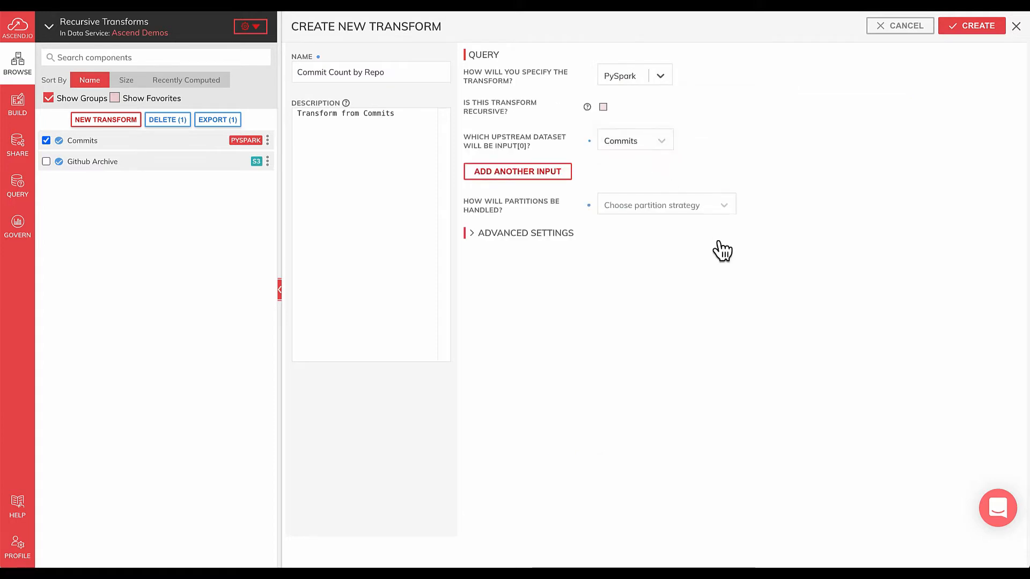
pyautogui.moveTo(616, 124)
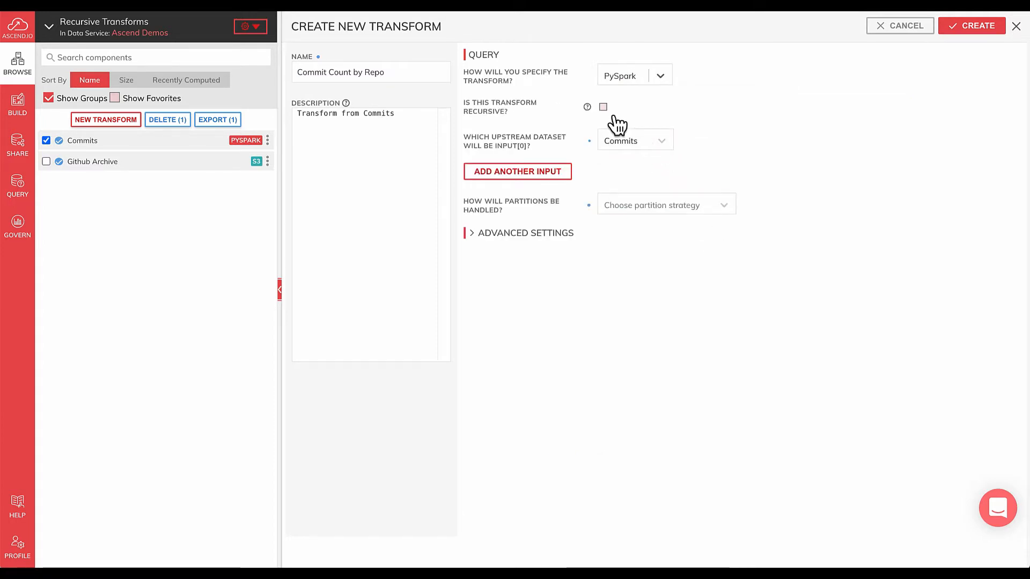
# Mark the transform recursive and partition on Commits.created_at at 1-day granularity.
pyautogui.click(603, 107)
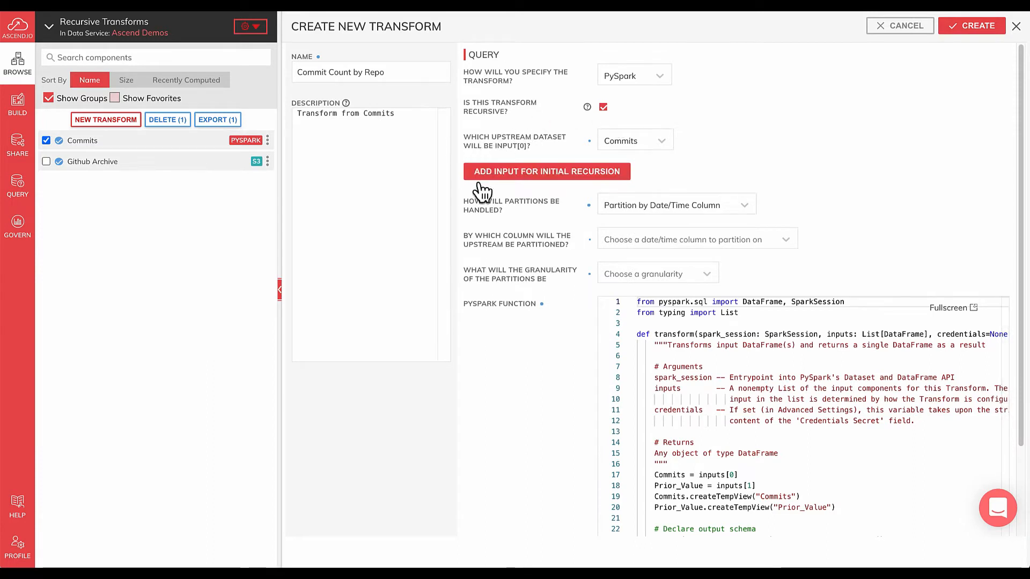
pyautogui.moveTo(647, 183)
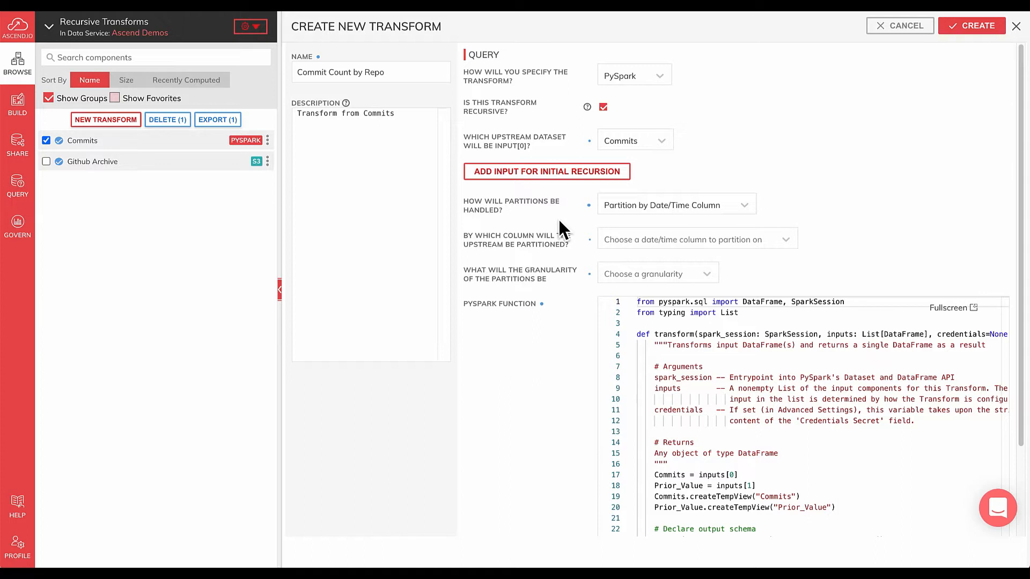
pyautogui.click(696, 238)
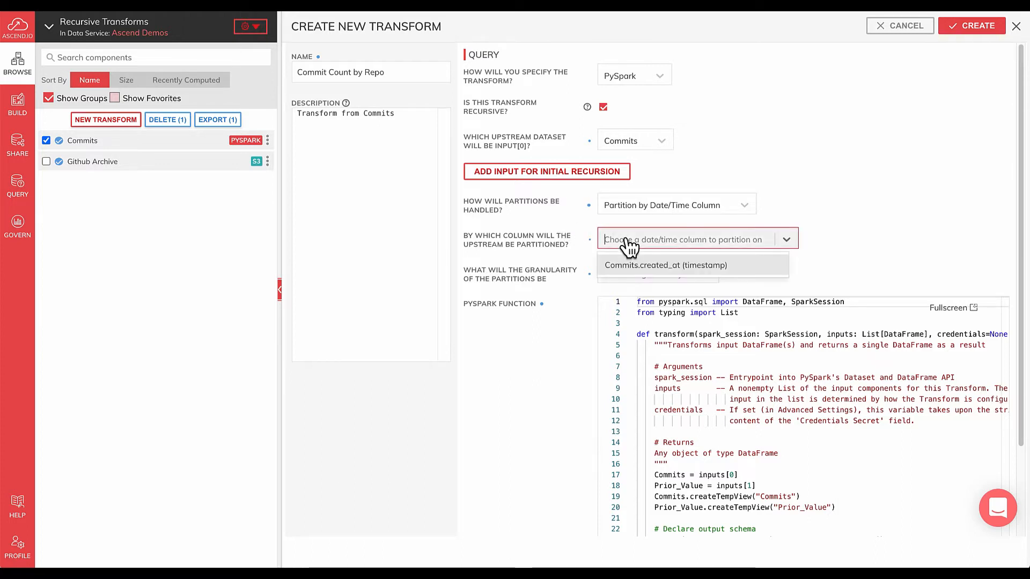
pyautogui.click(666, 265)
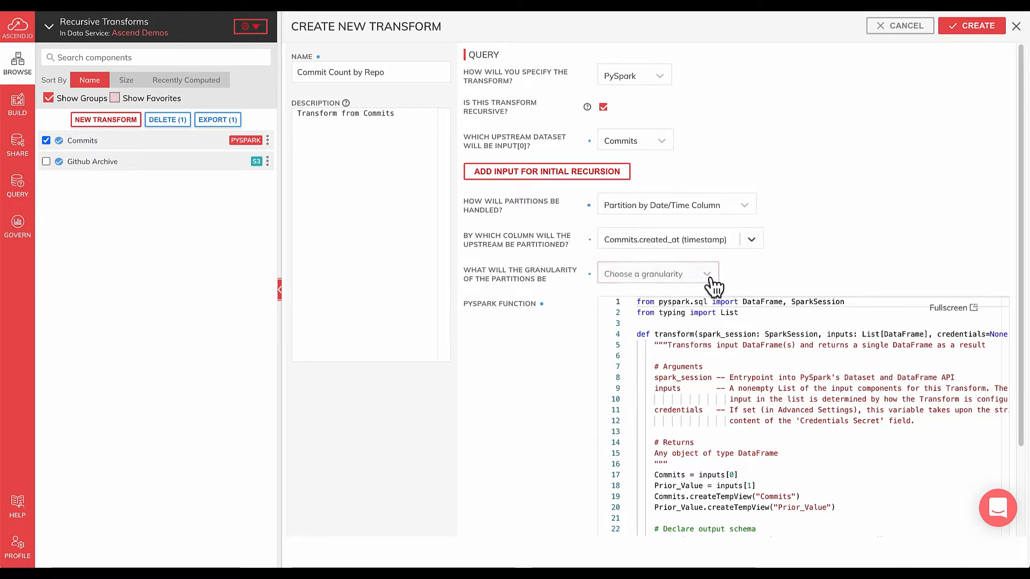
pyautogui.click(657, 273)
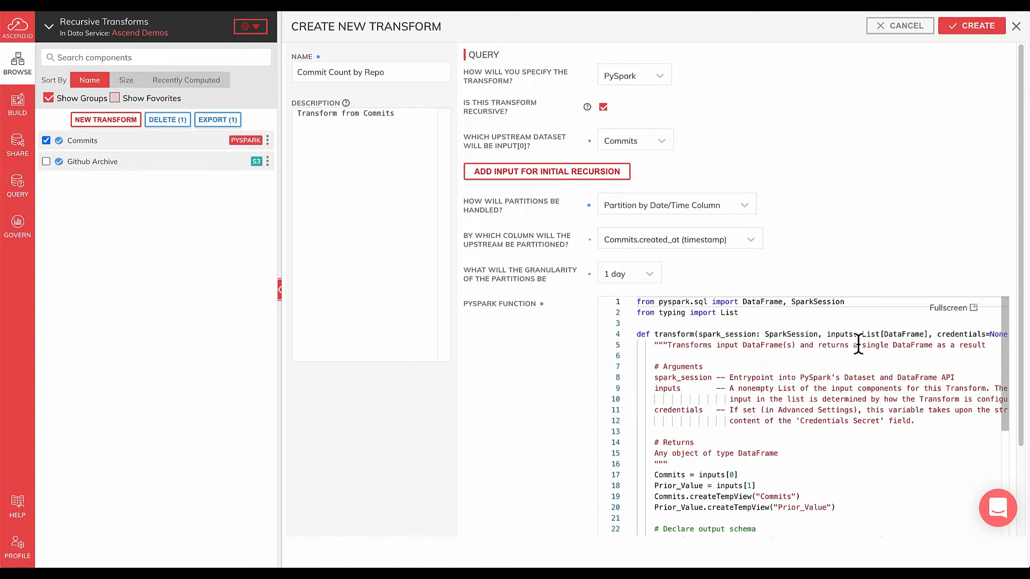
pyautogui.moveTo(728, 472)
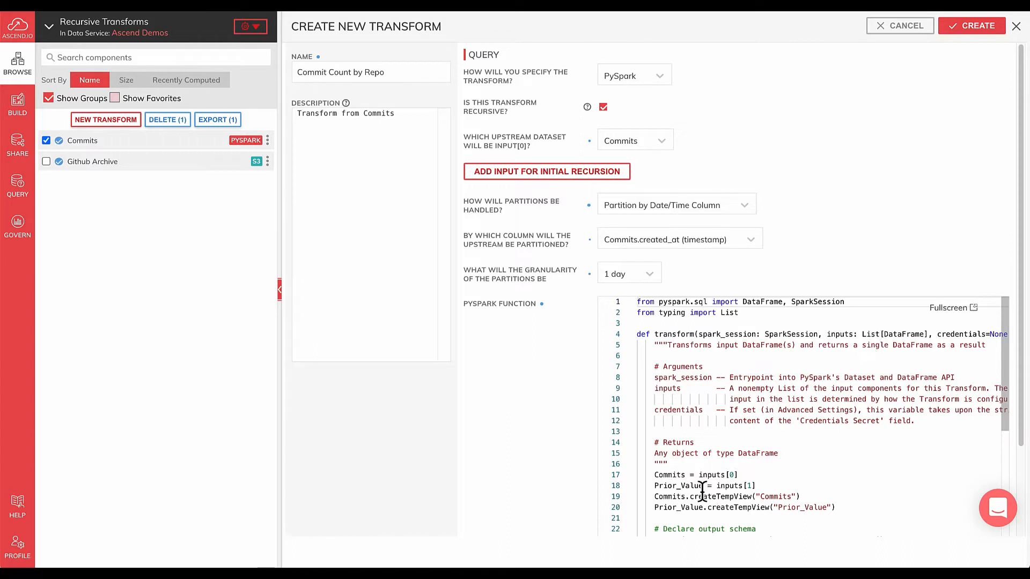
# Import pyspark.sql.functions in the code and delete the template's output-schema and query block.
pyautogui.doubleClick(702, 485)
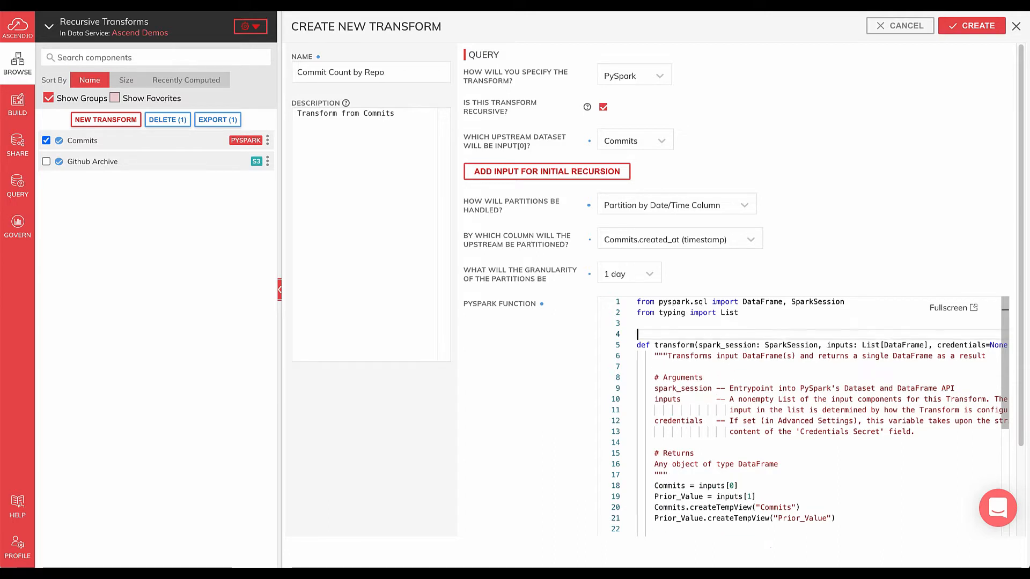
pyautogui.write('from pysp')
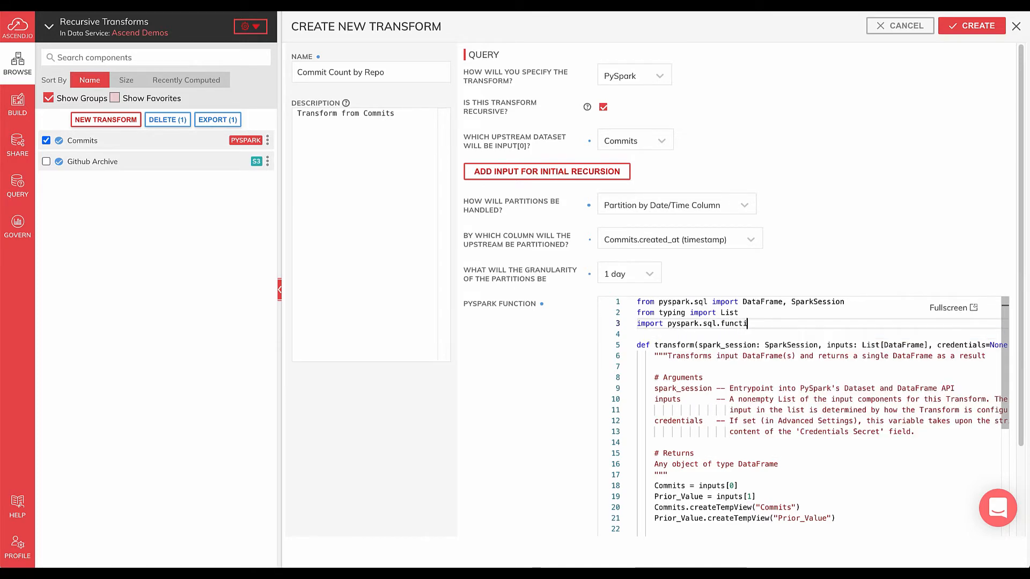
pyautogui.scroll(-3)
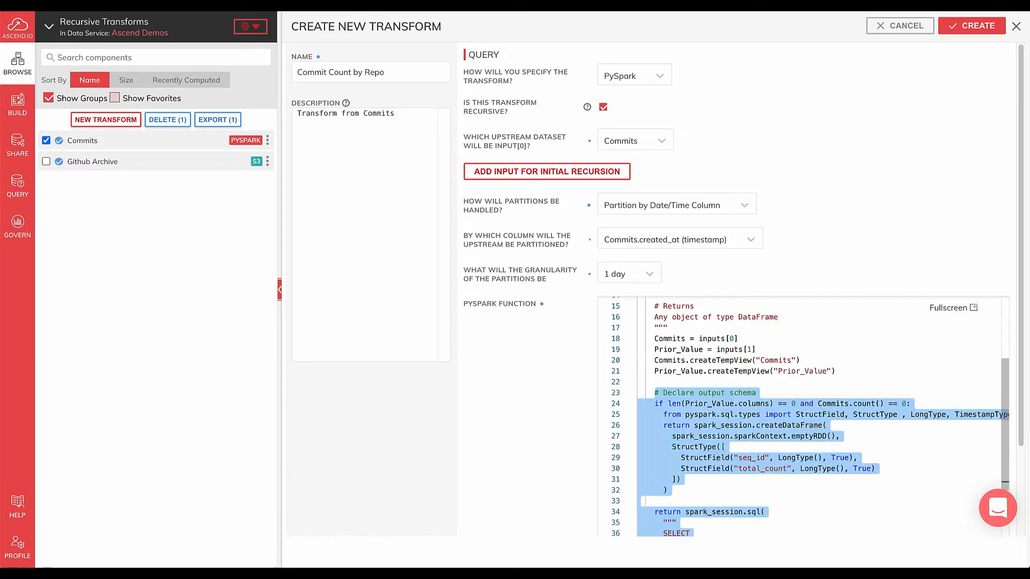
pyautogui.press('Delete')
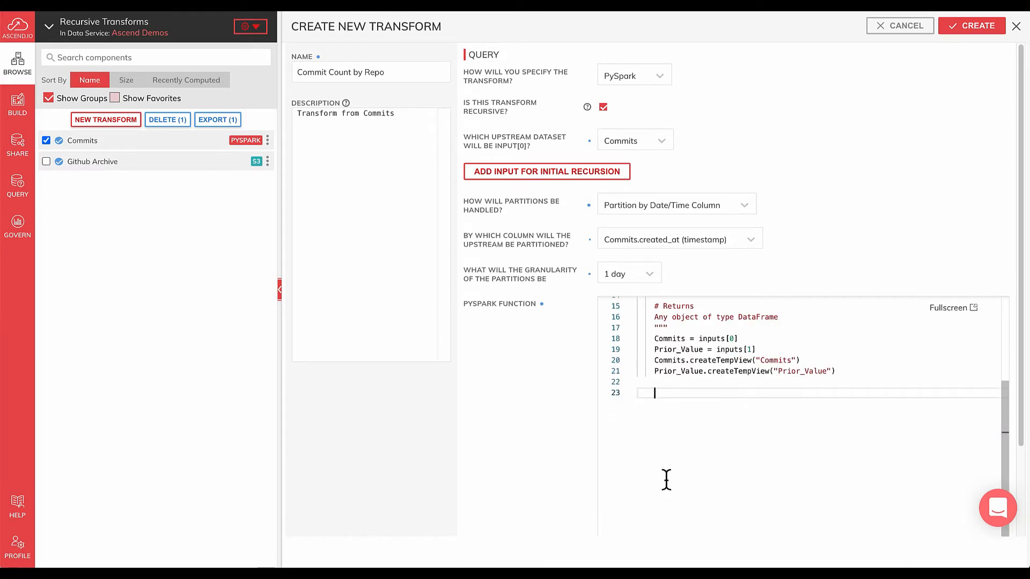
# Compute incremental_counts by grouping Commits on repo_name and counting commits with F.count.
pyautogui.write('incremental_')
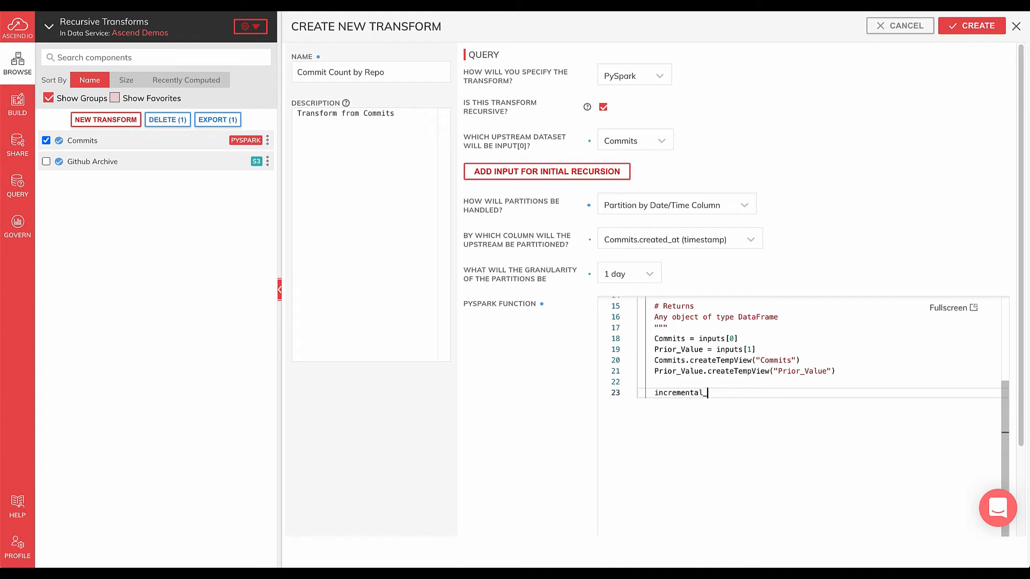
pyautogui.write('_counts = Commits.g')
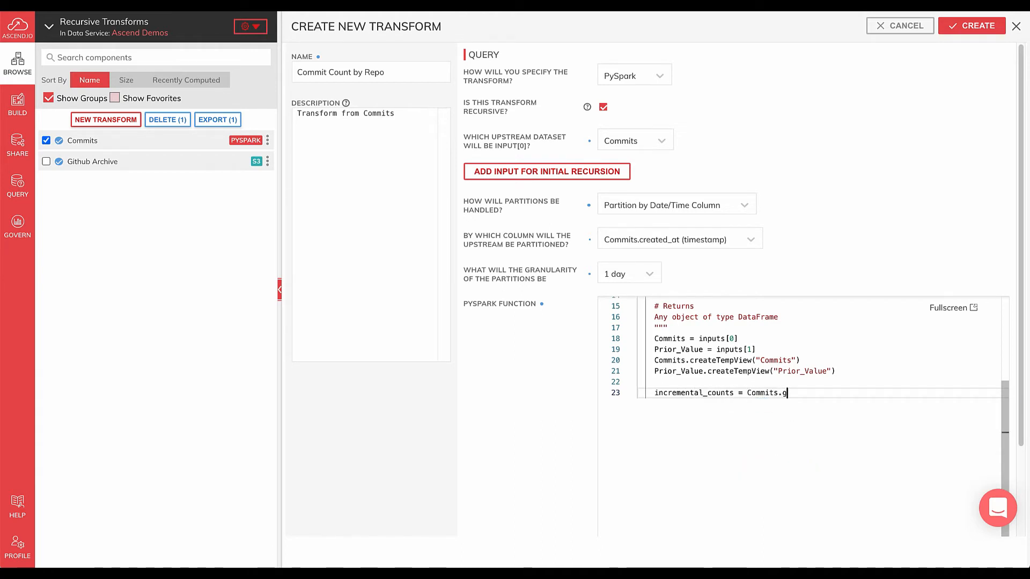
pyautogui.write('roupBy("repo_name')
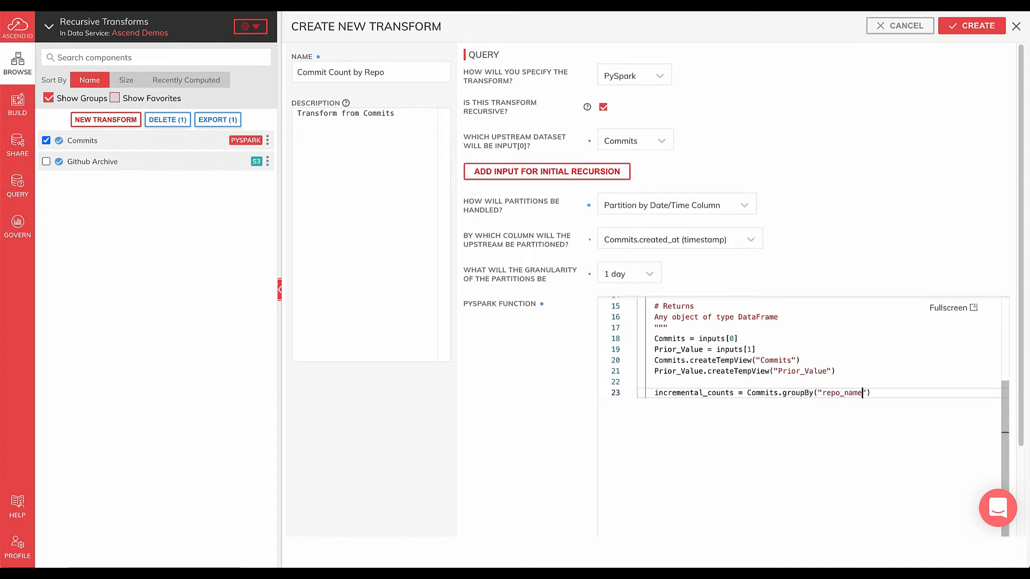
pyautogui.write('.agg()')
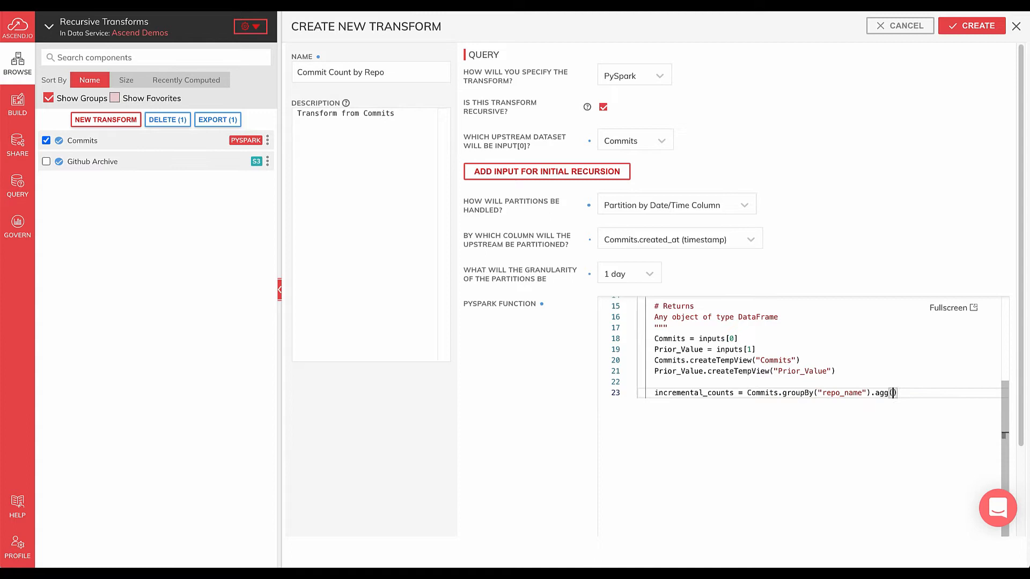
pyautogui.write('F.count("c"')
pyautogui.write('if len(')
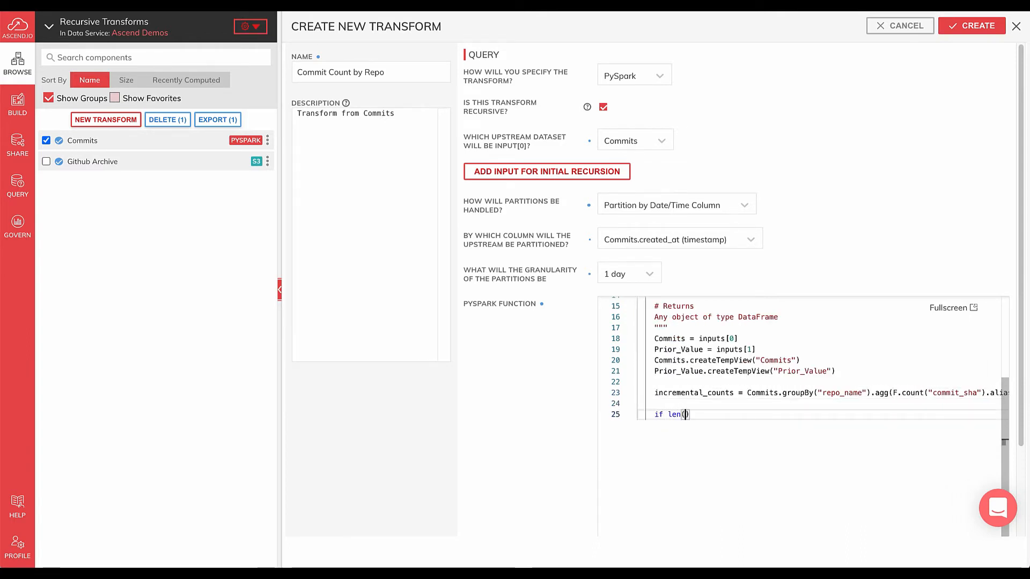
# Return incremental_counts when Prior_Value has no columns yet.
pyautogui.write('Prior_Value.columns')
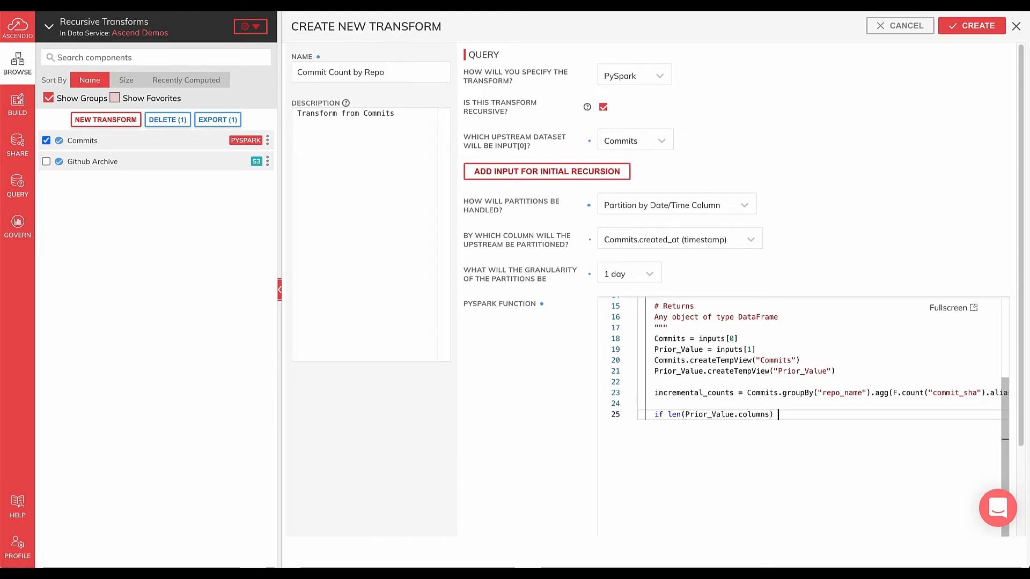
pyautogui.write('== 0:')
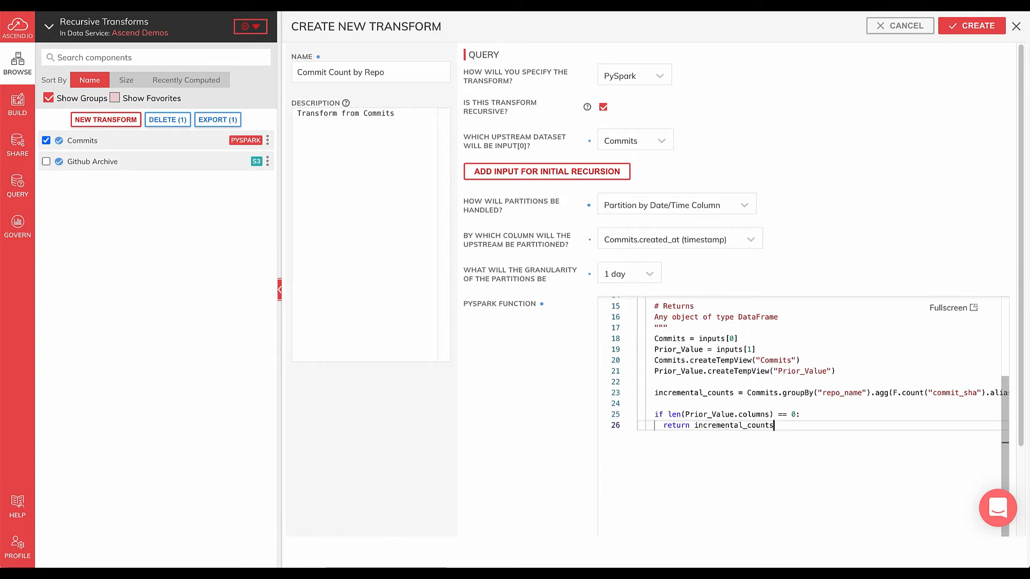
pyautogui.write('return incre')
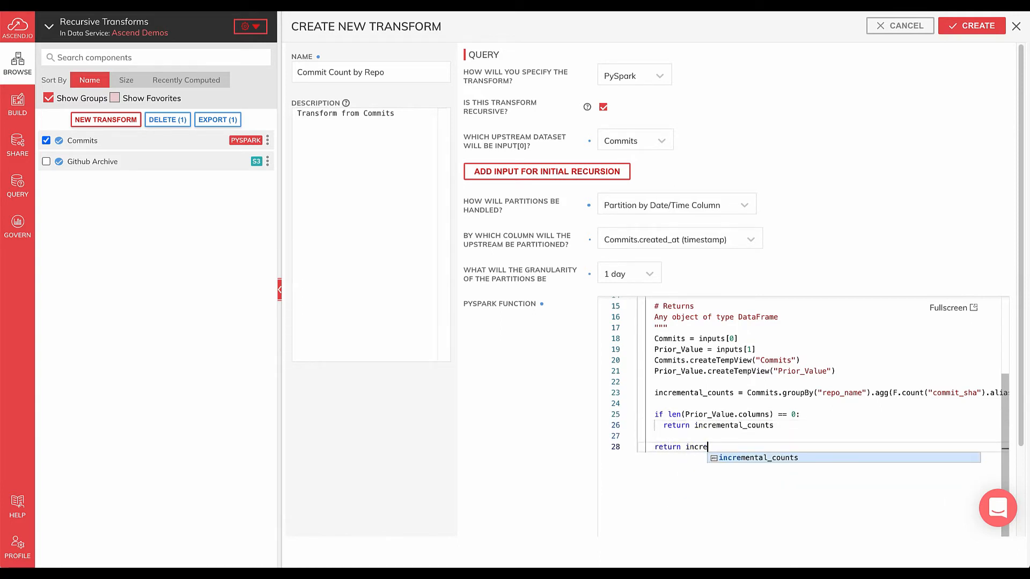
# Return incremental_counts unioned with Prior_Value, summing commit_count per repo_name, and create the transform.
pyautogui.press('Enter')
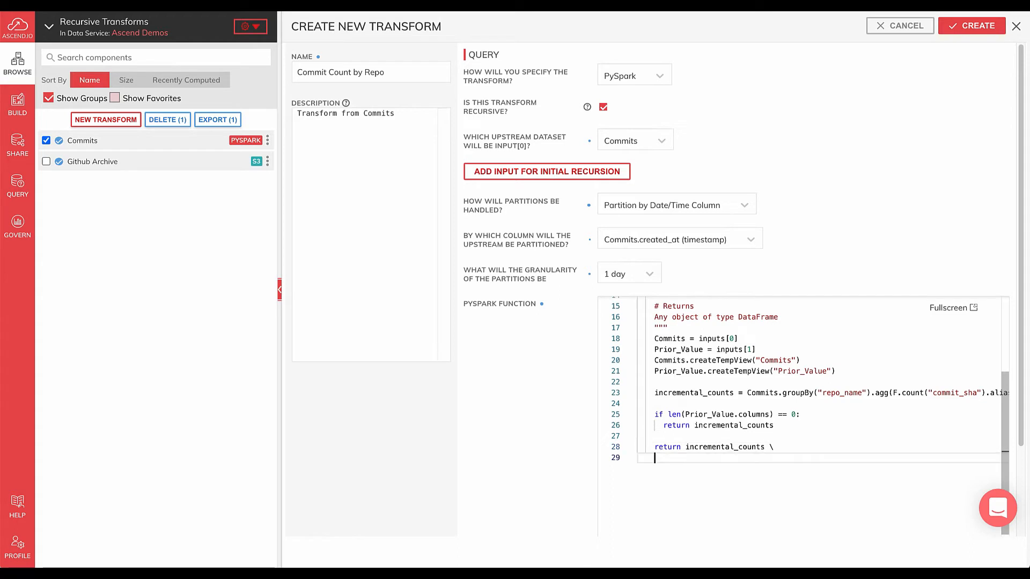
pyautogui.write('.union')
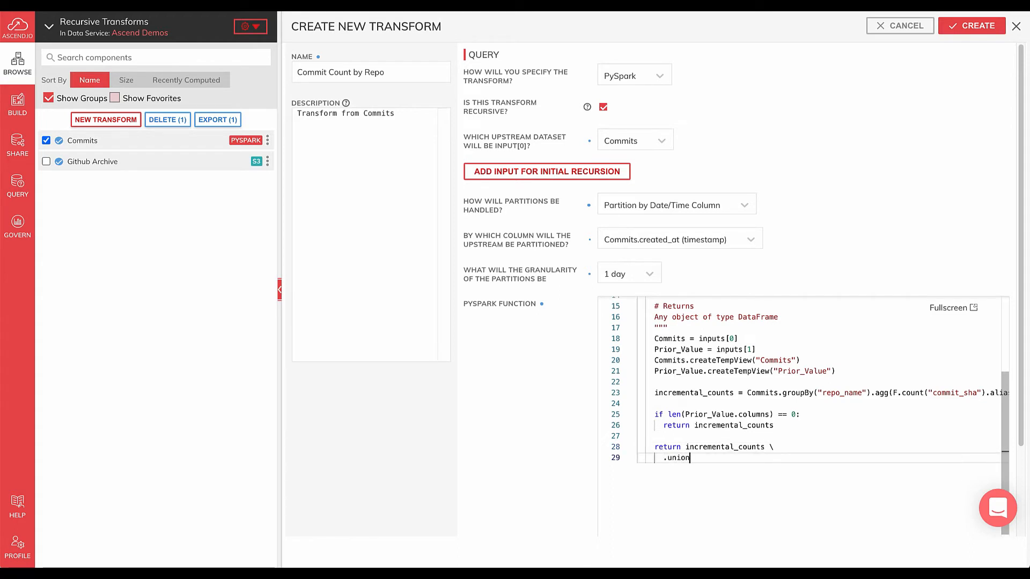
pyautogui.write('(Prior_Value) \\')
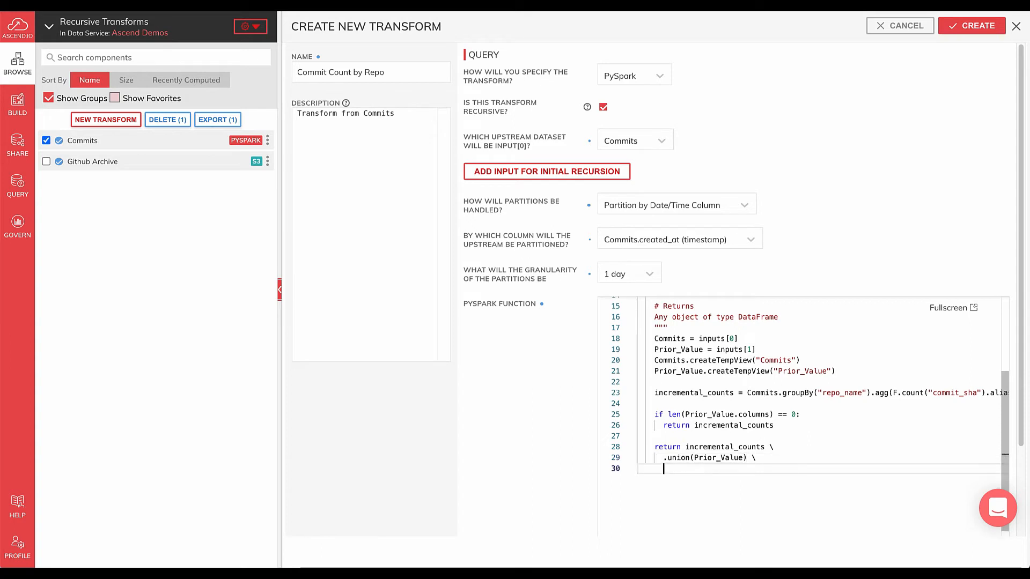
pyautogui.write('.groupBy(')
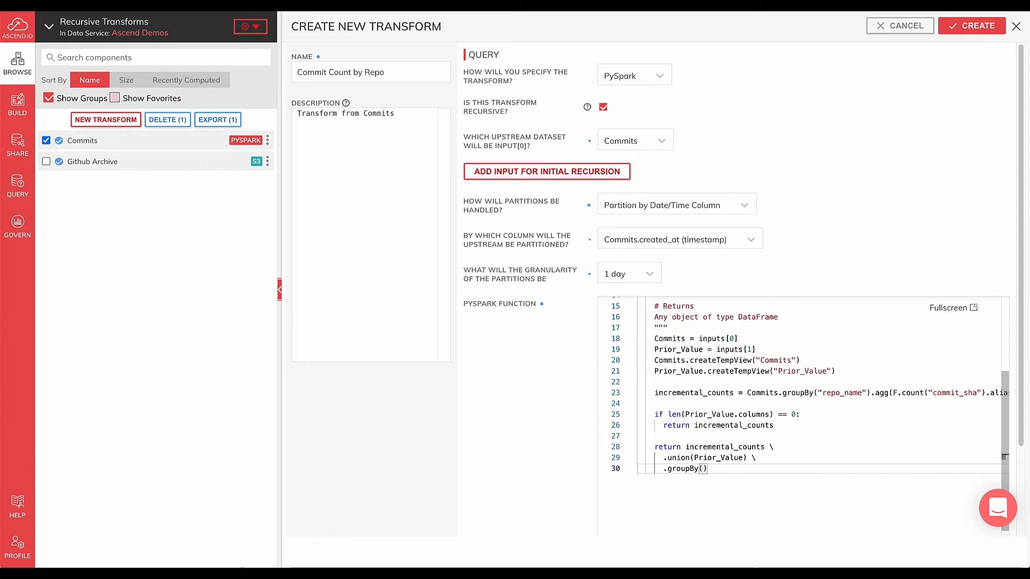
pyautogui.write('"repo_nm"')
pyautogui.write('.agg')
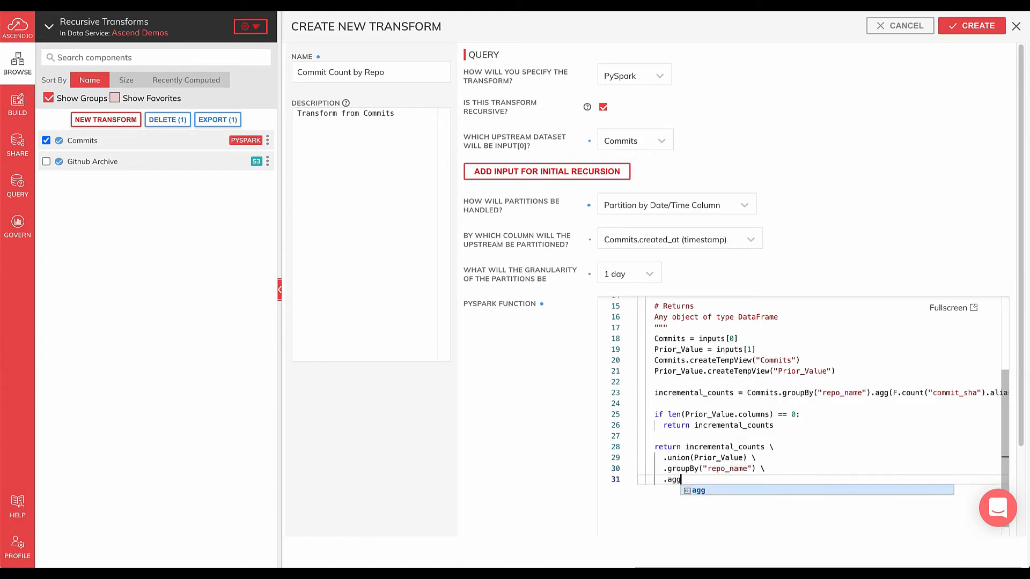
pyautogui.write('(F.sum(')
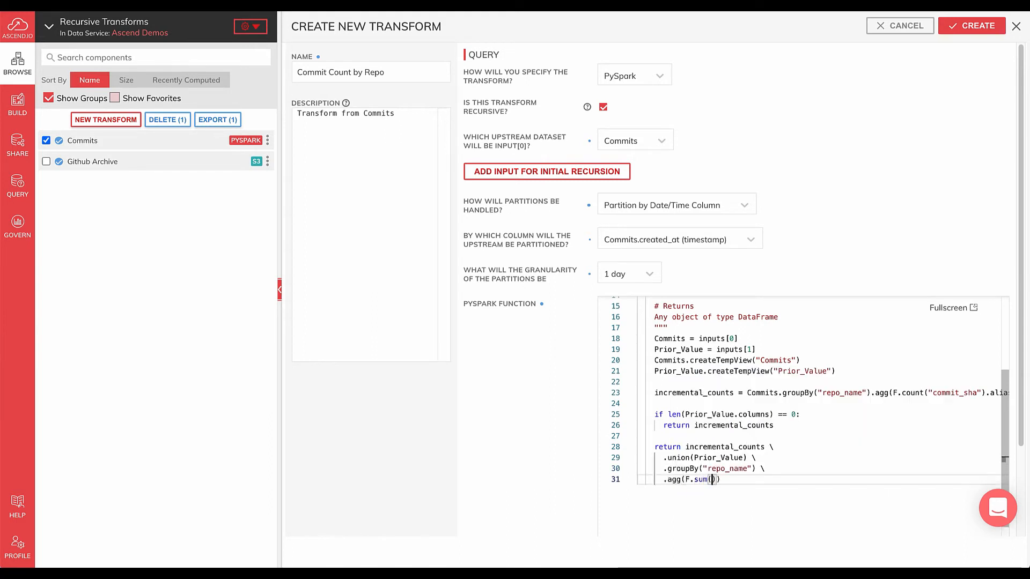
pyautogui.write('"commit"')
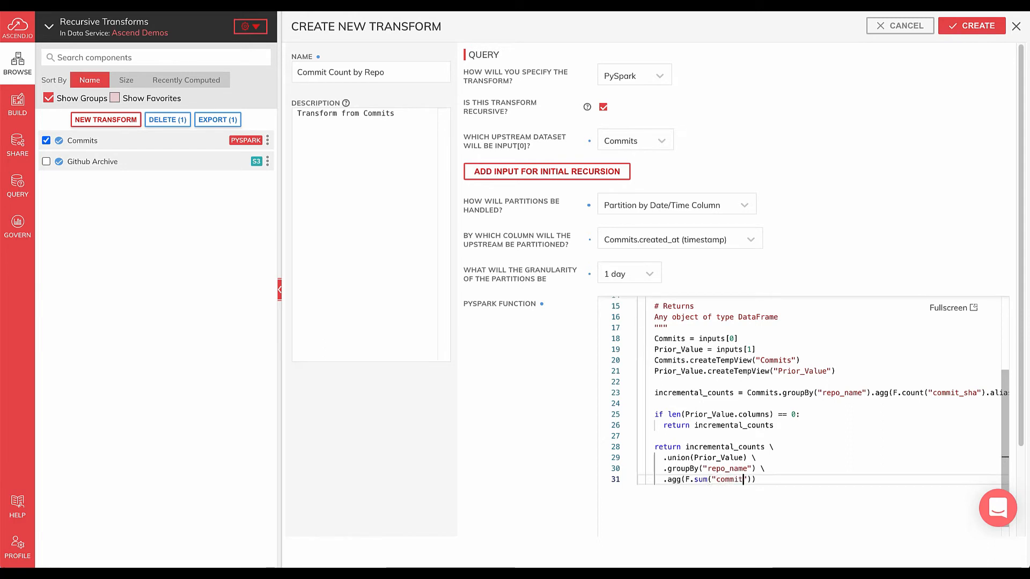
pyautogui.write('_count')
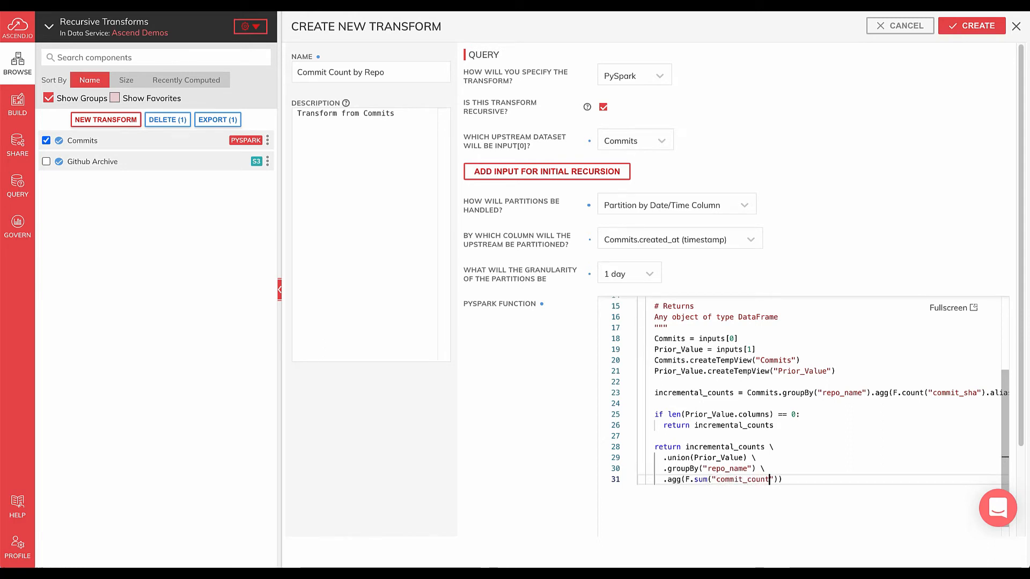
pyautogui.write('.alias("commit_c')
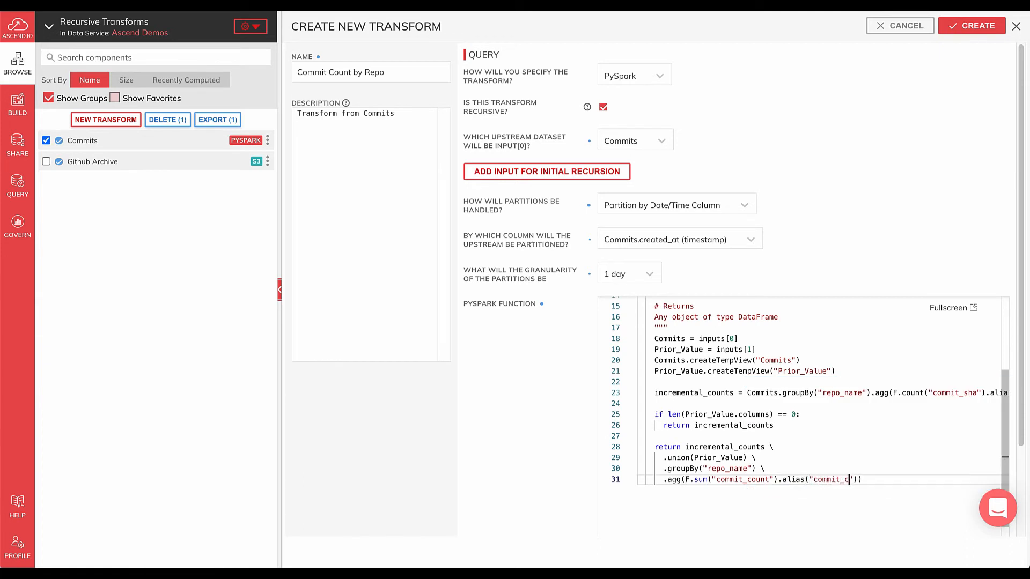
pyautogui.write('ount"))')
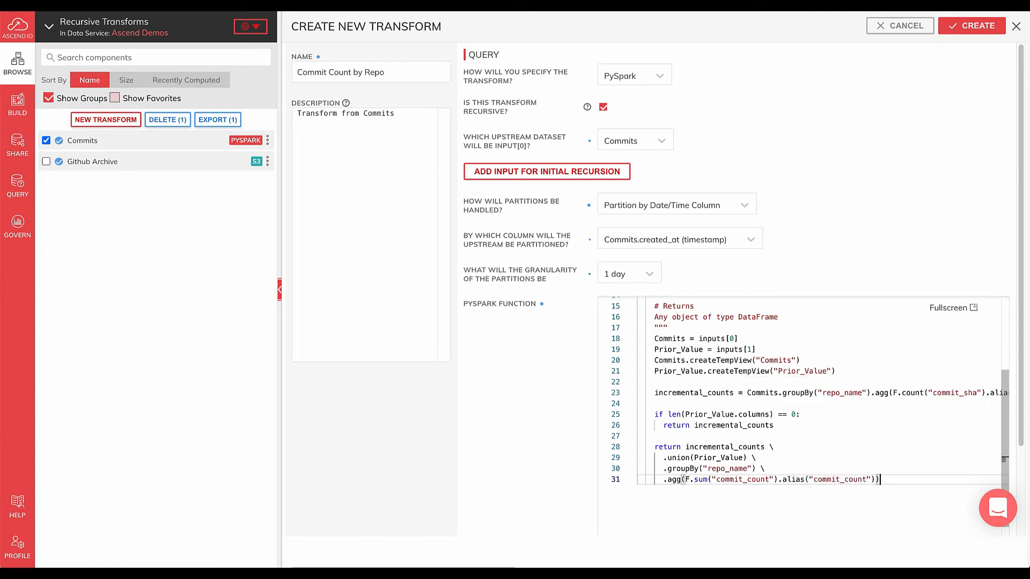
pyautogui.click(977, 25)
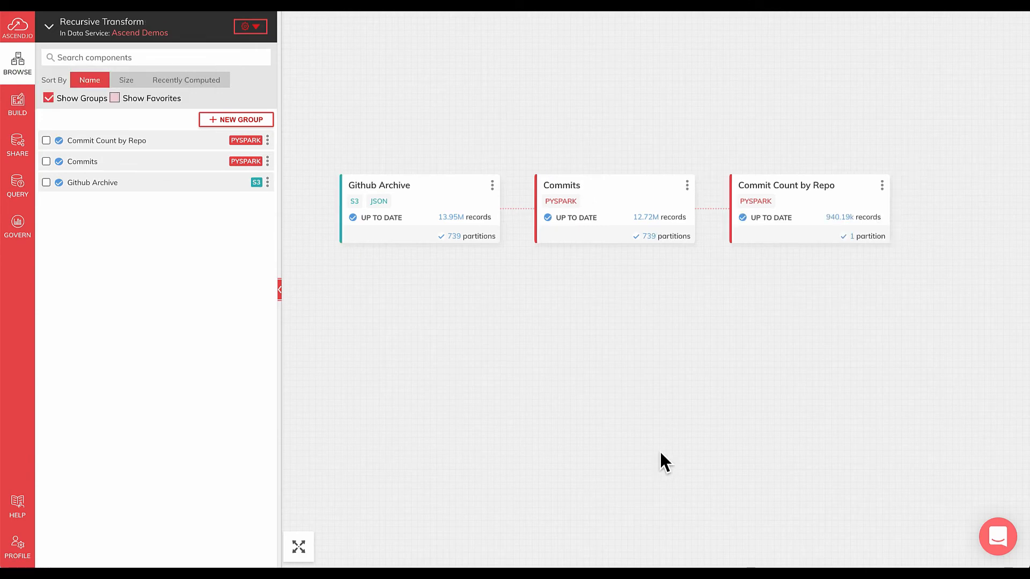
pyautogui.moveTo(808, 227)
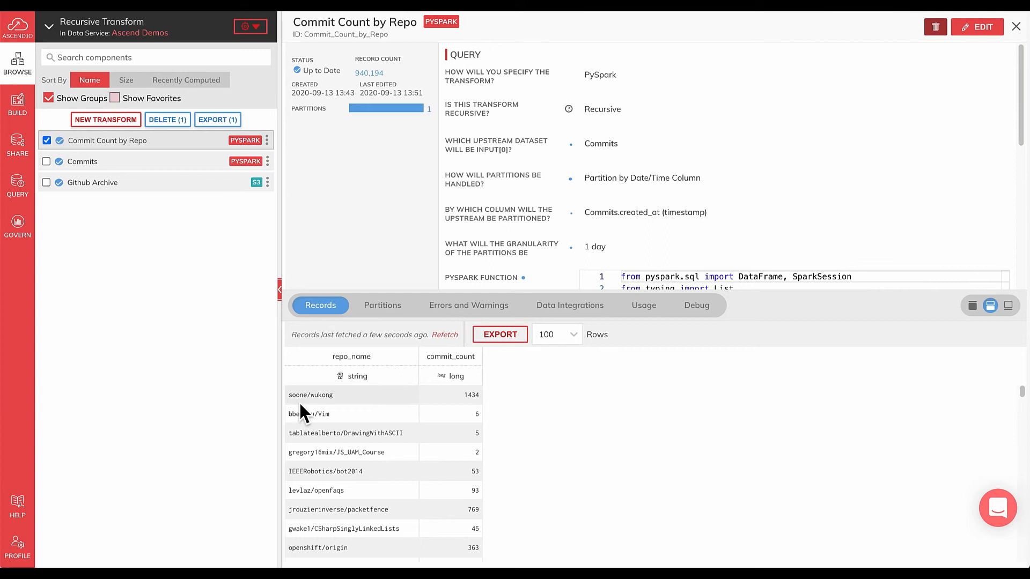
pyautogui.moveTo(469, 403)
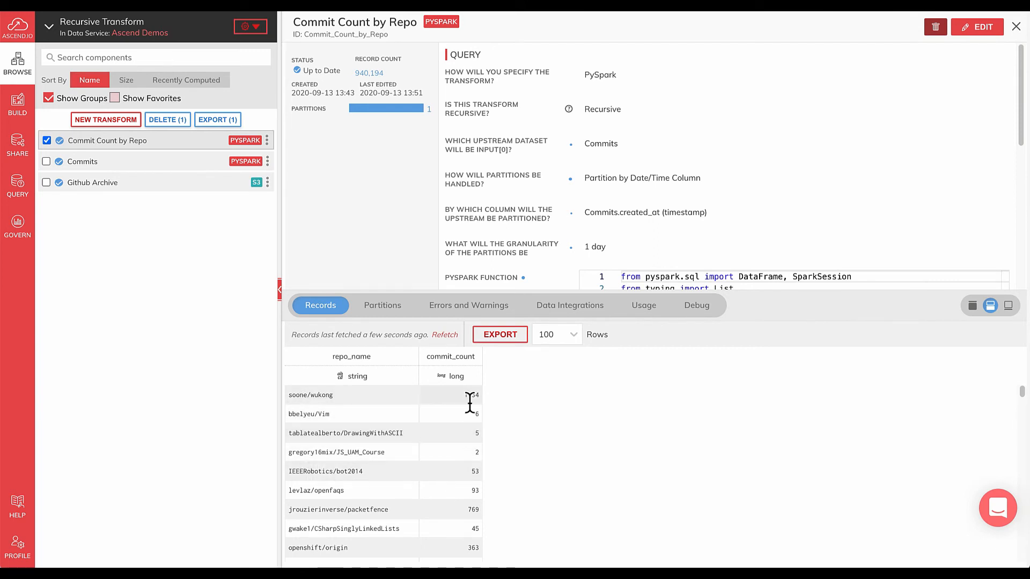
pyautogui.moveTo(618, 471)
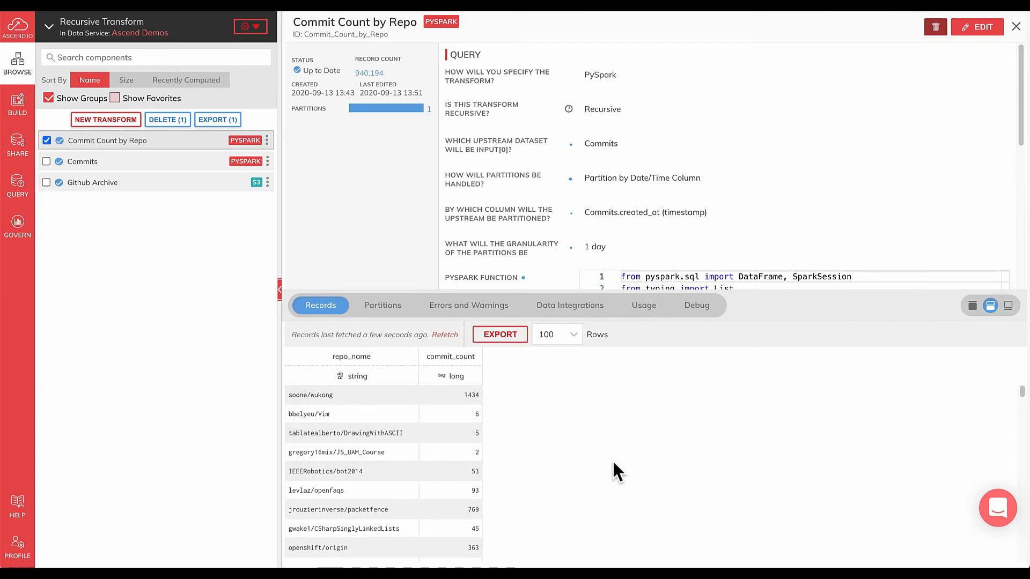
# Close the Commit Count by Repo details and return to the dataflow canvas.
pyautogui.click(1017, 26)
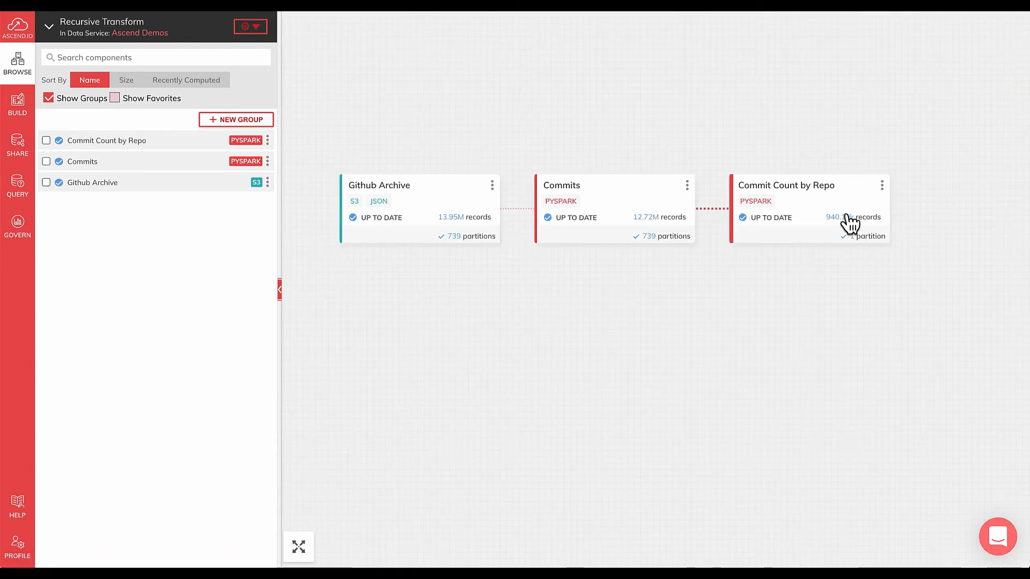
pyautogui.moveTo(708, 222)
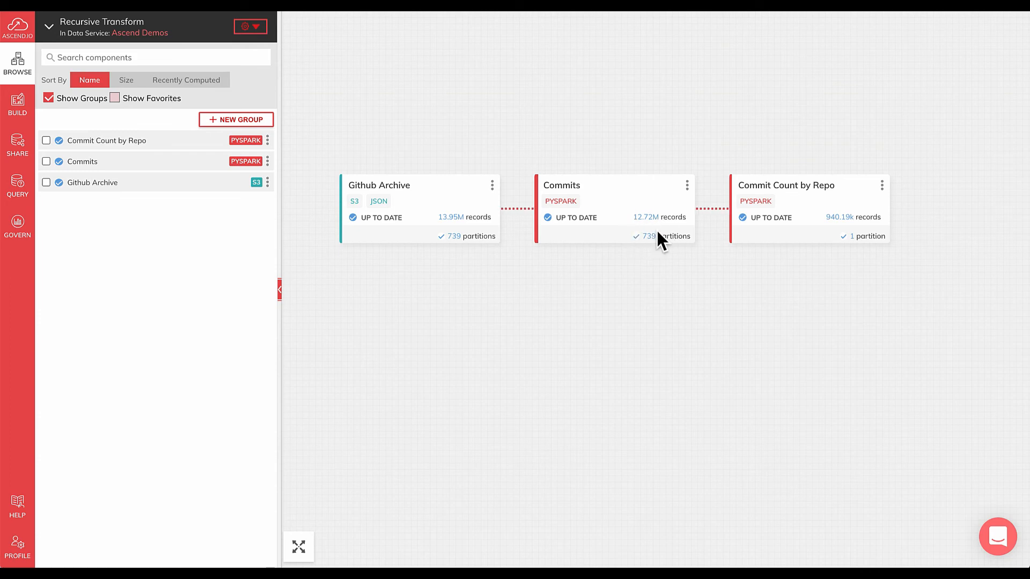
pyautogui.moveTo(631, 195)
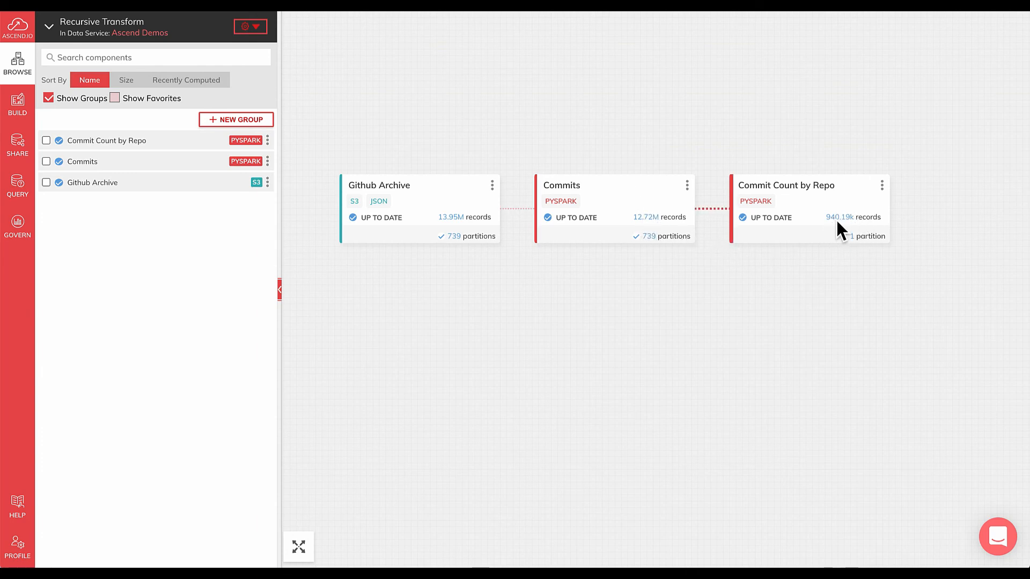
pyautogui.moveTo(641, 275)
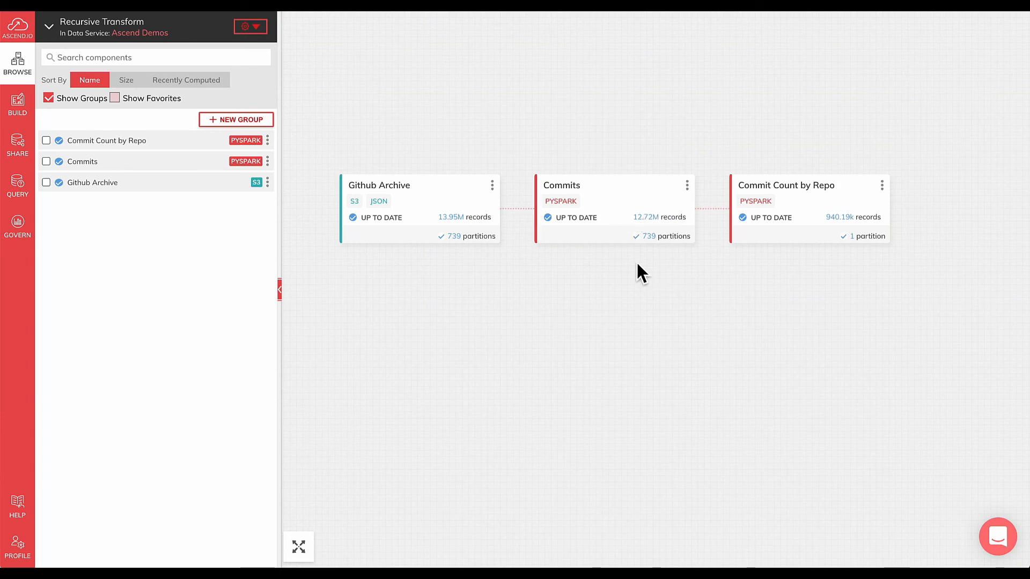
pyautogui.moveTo(636, 273)
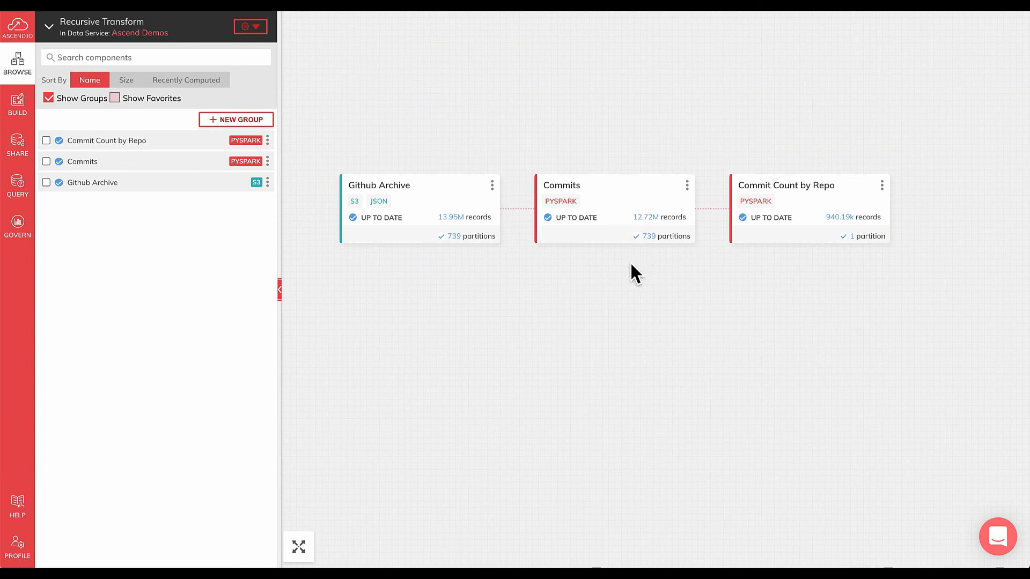